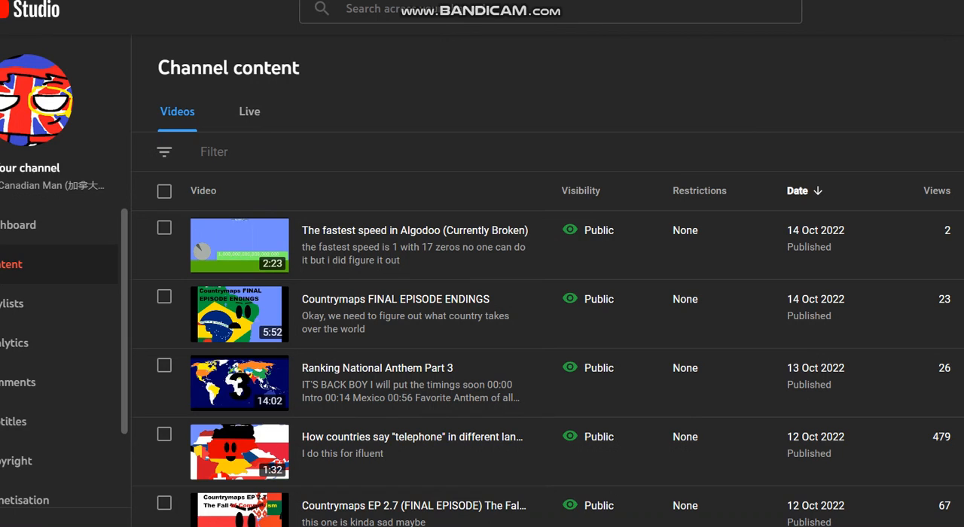
Browse the Channel content video list, then force the frozen Algodoo window to close via 'Close the program'.
scroll("down", 3)
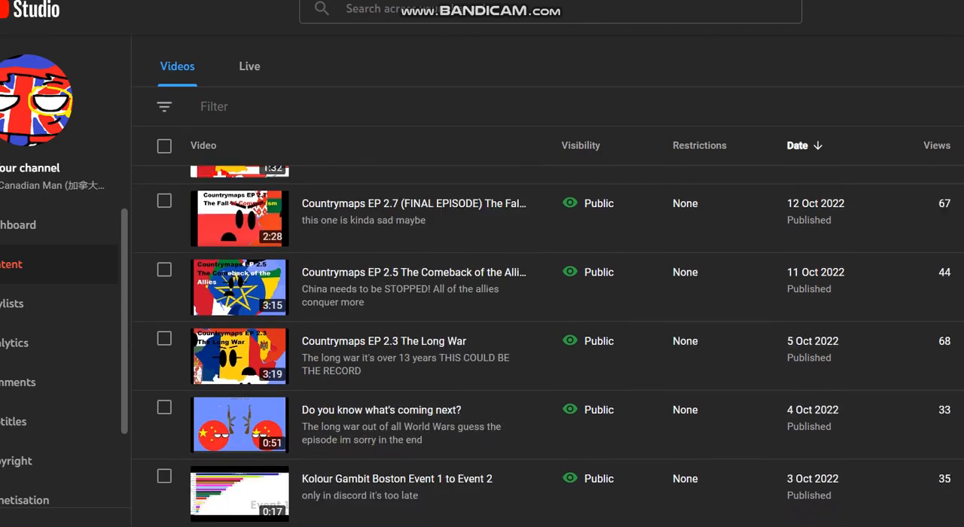
scroll("down", 3)
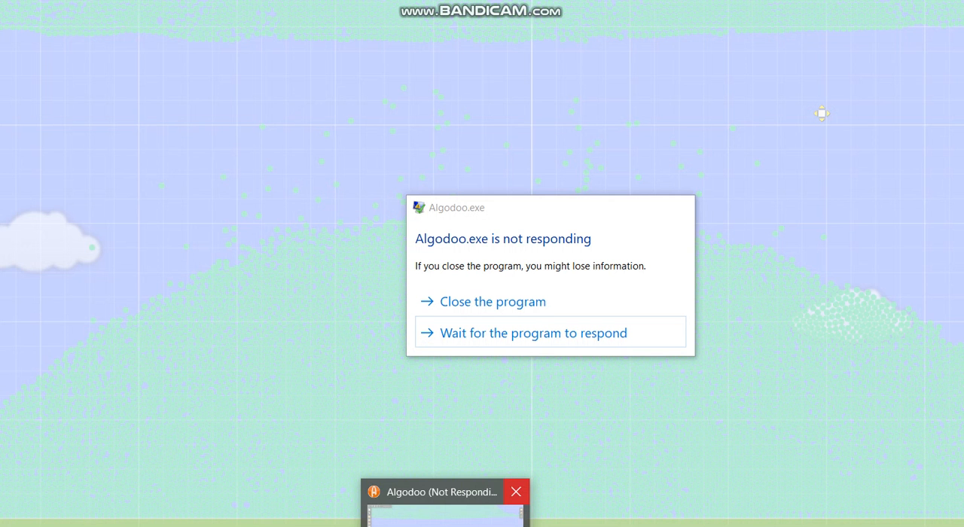
left_click(492, 302)
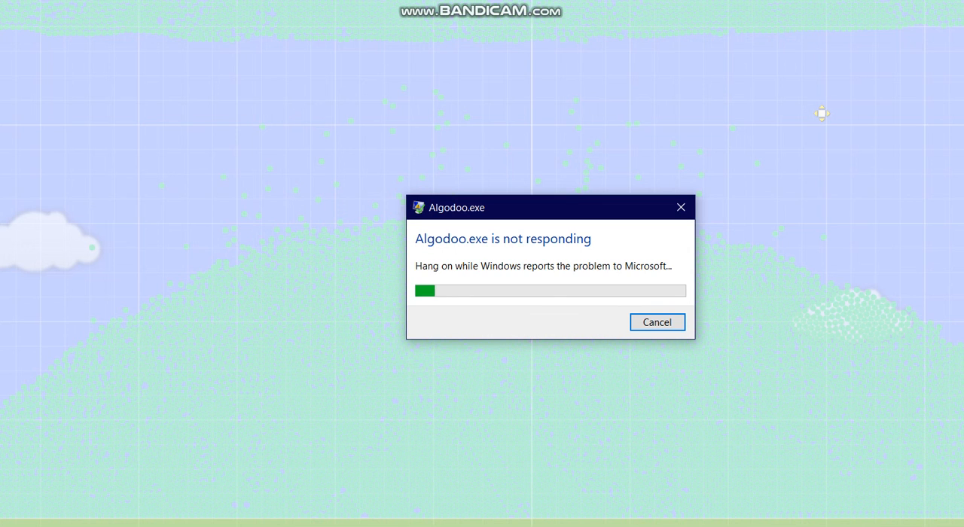